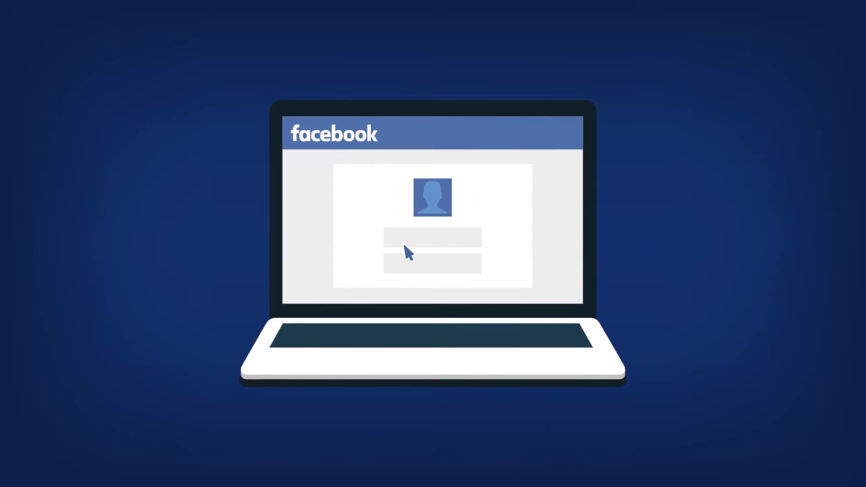
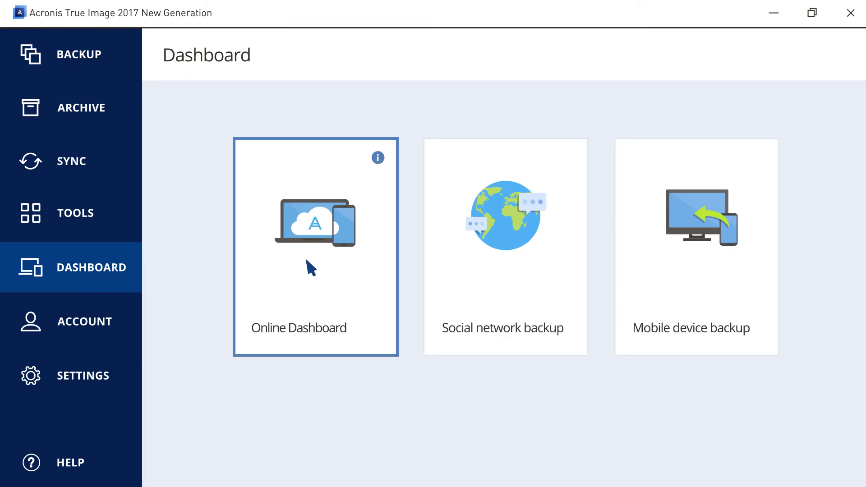
click(315, 246)
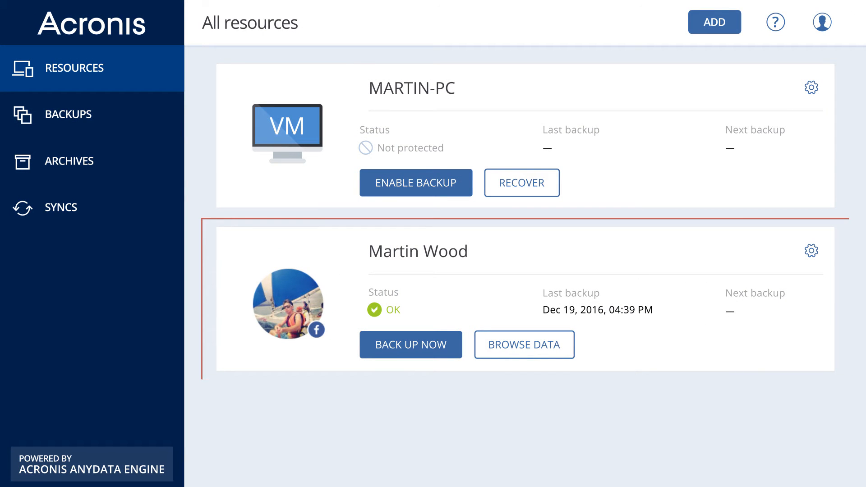
click(811, 251)
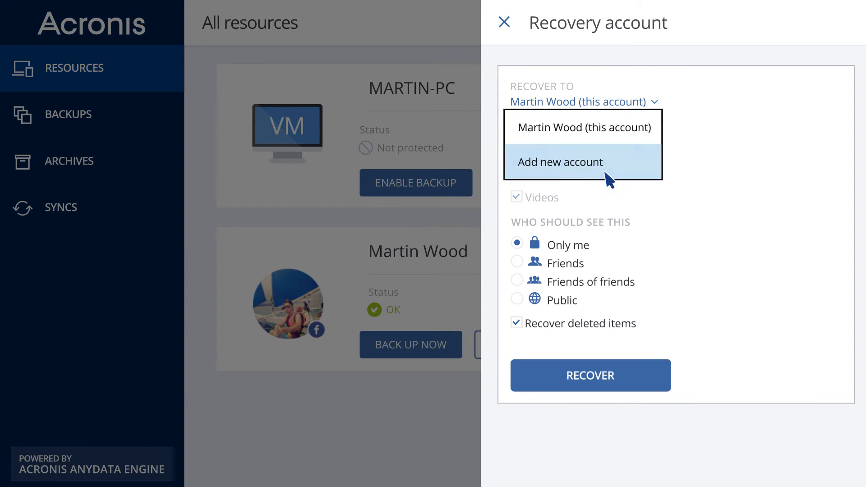
Step: Add a new Facebook account as target, signing in and continuing as Martin
click(559, 162)
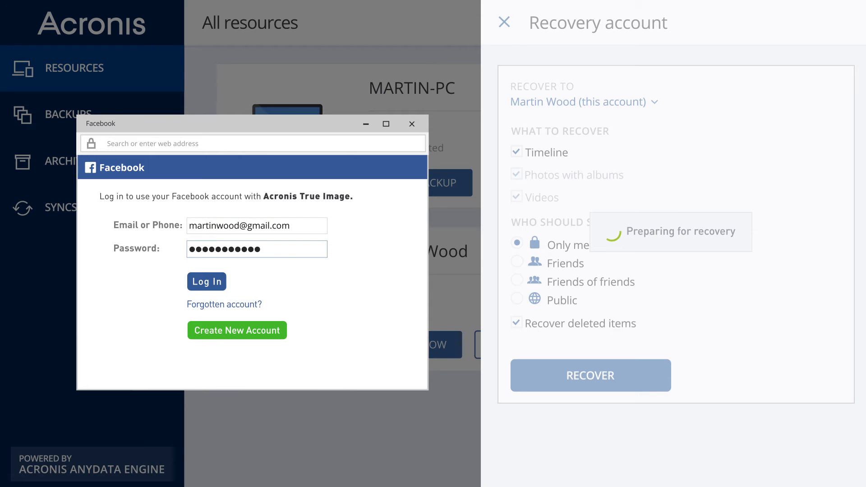
click(206, 281)
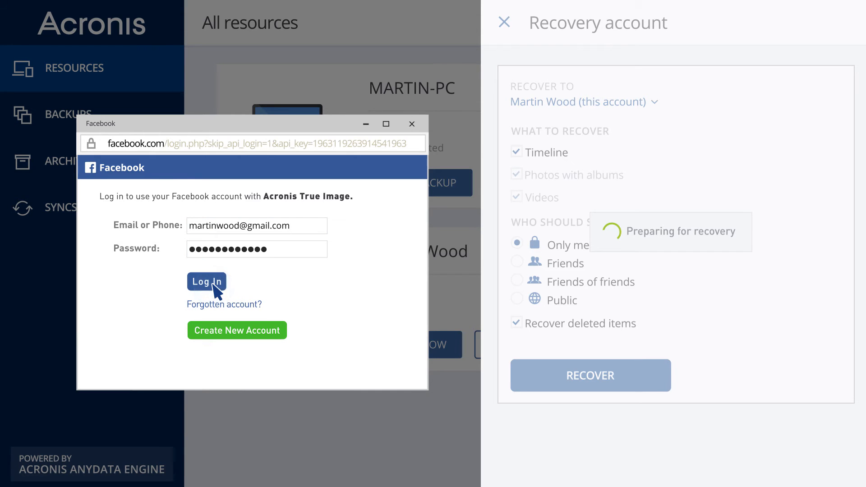
click(206, 282)
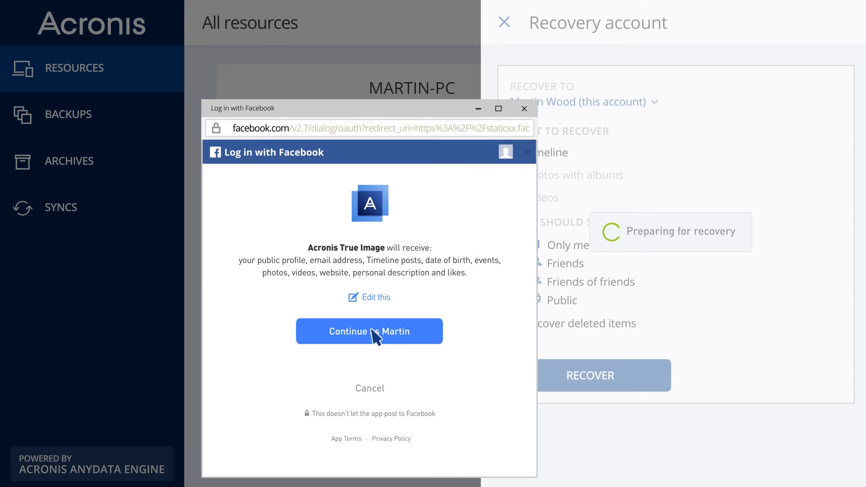
click(368, 332)
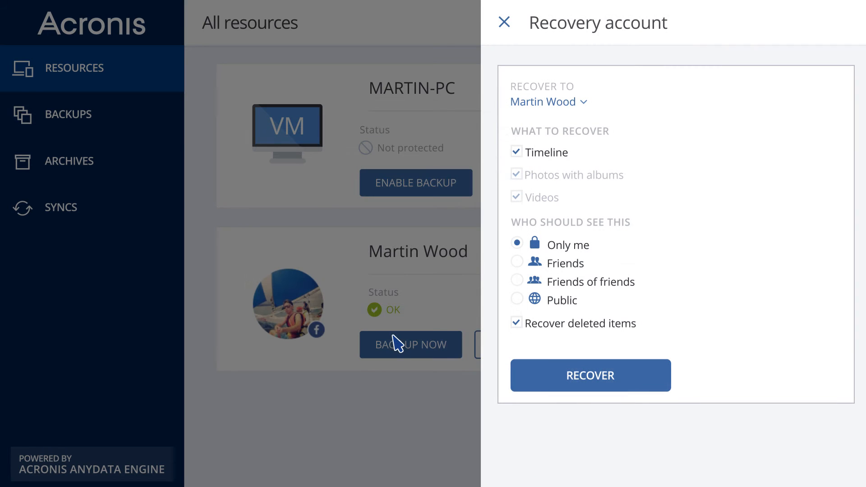
Step: Start the recovery and allow Facebook posting permission
click(589, 374)
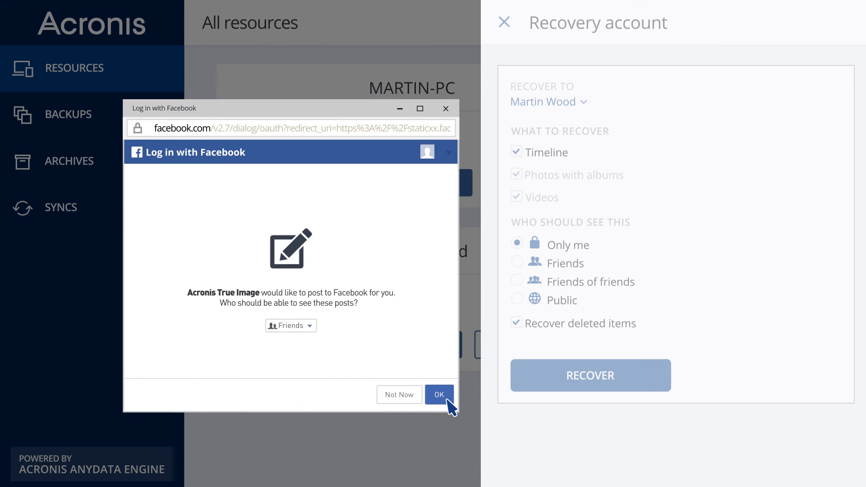
click(438, 394)
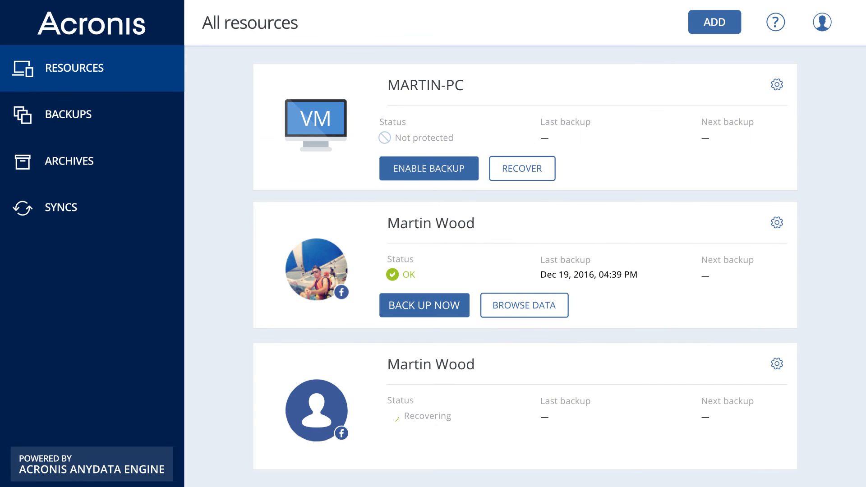